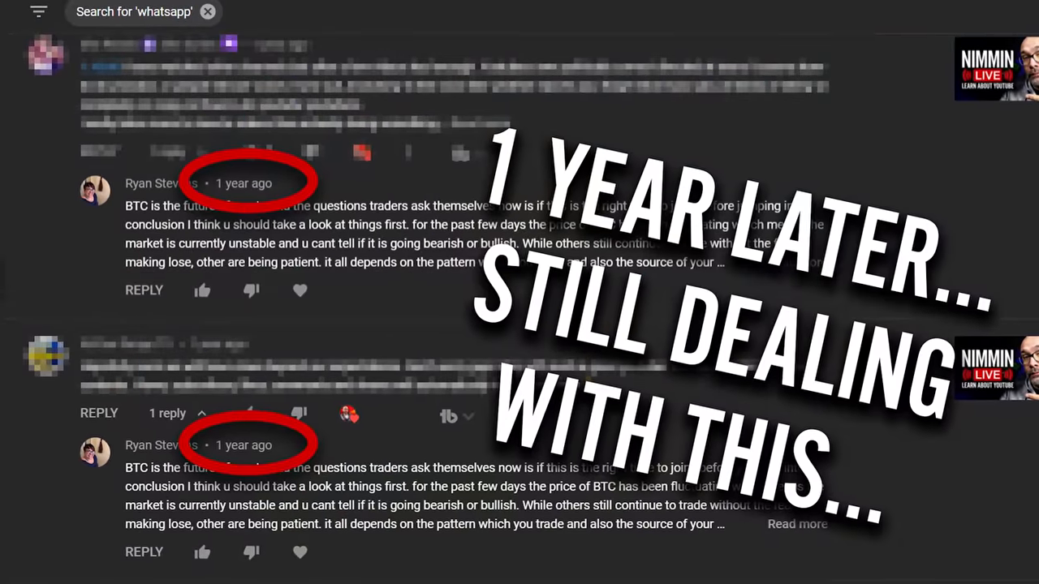
# Step: Remove the 'I haven't responded' filter chip so all channel comments show, and start a new filter
pyautogui.scroll(-3)
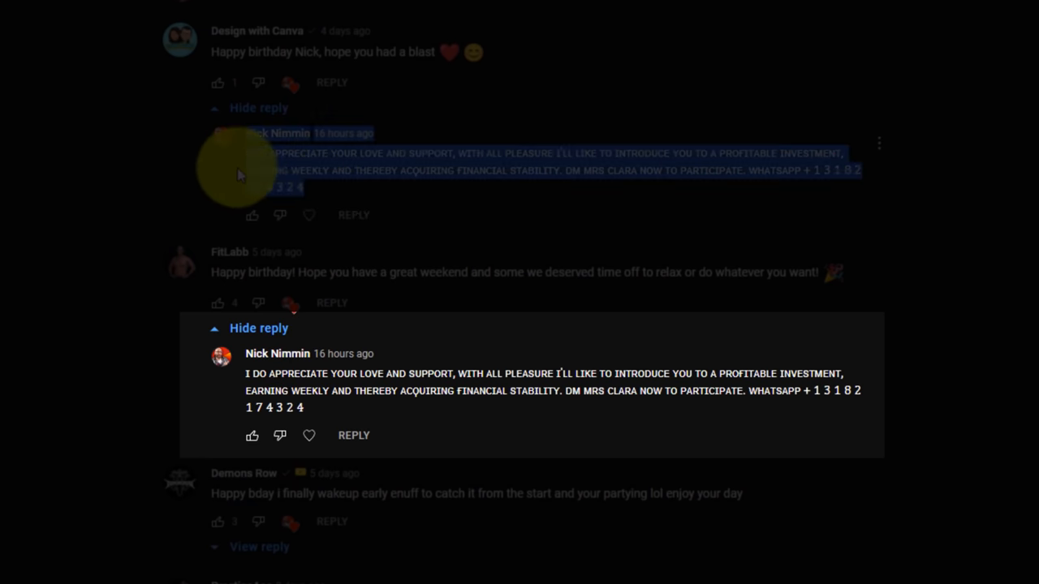
pyautogui.rightClick(284, 171)
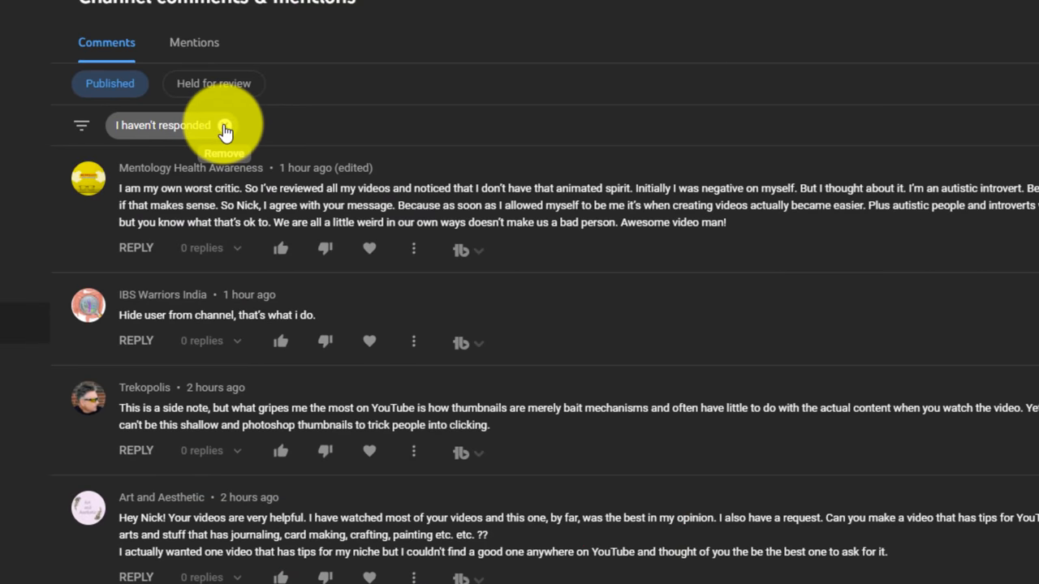
pyautogui.click(226, 125)
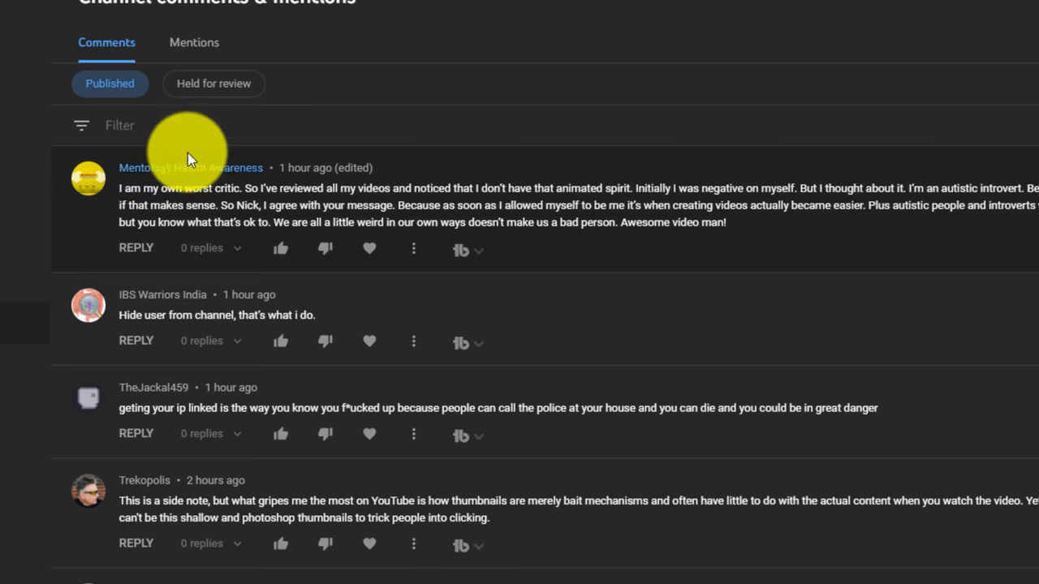
pyautogui.click(119, 125)
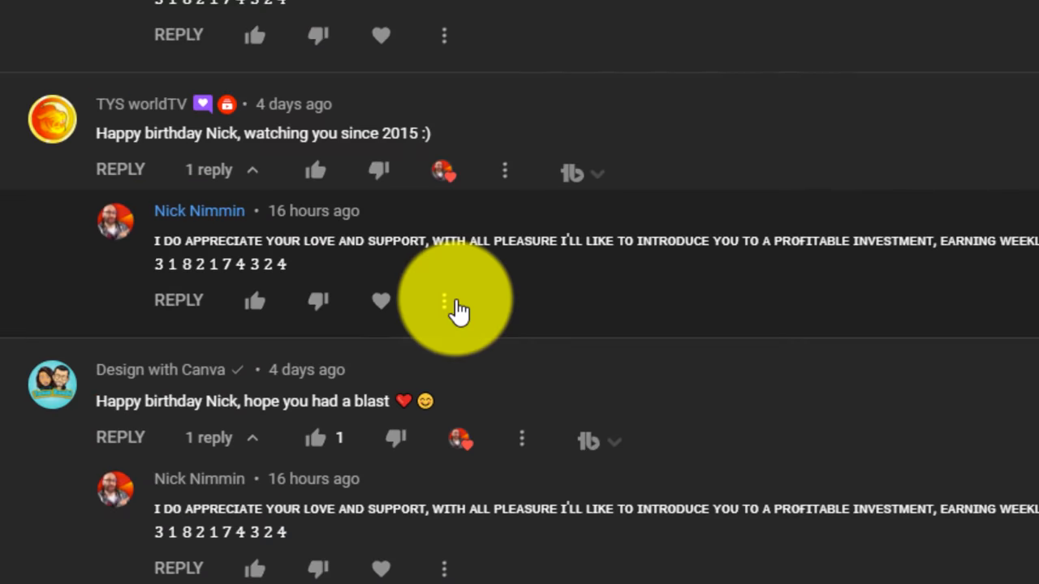
pyautogui.click(443, 300)
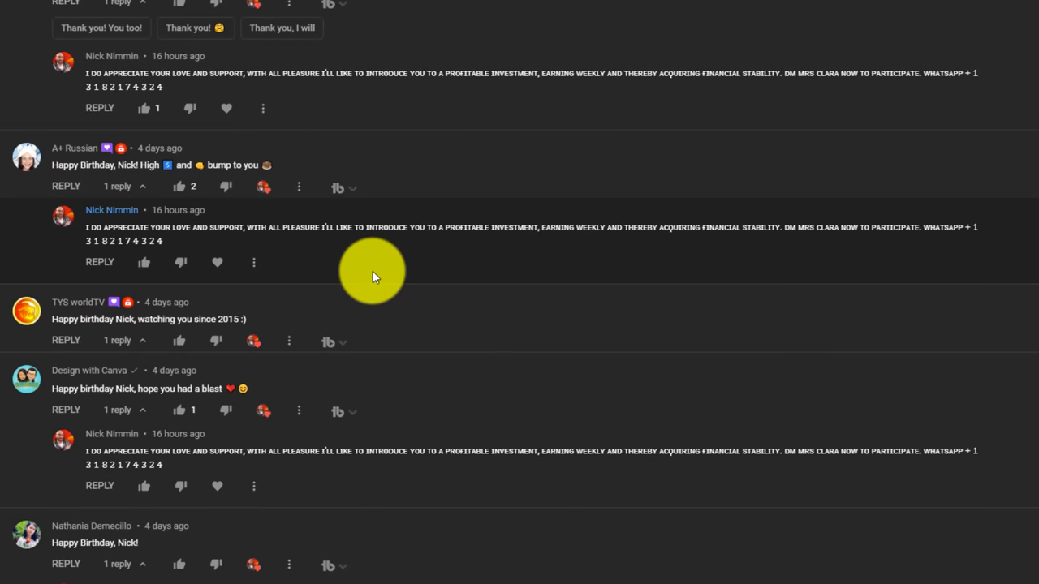
pyautogui.scroll(-3)
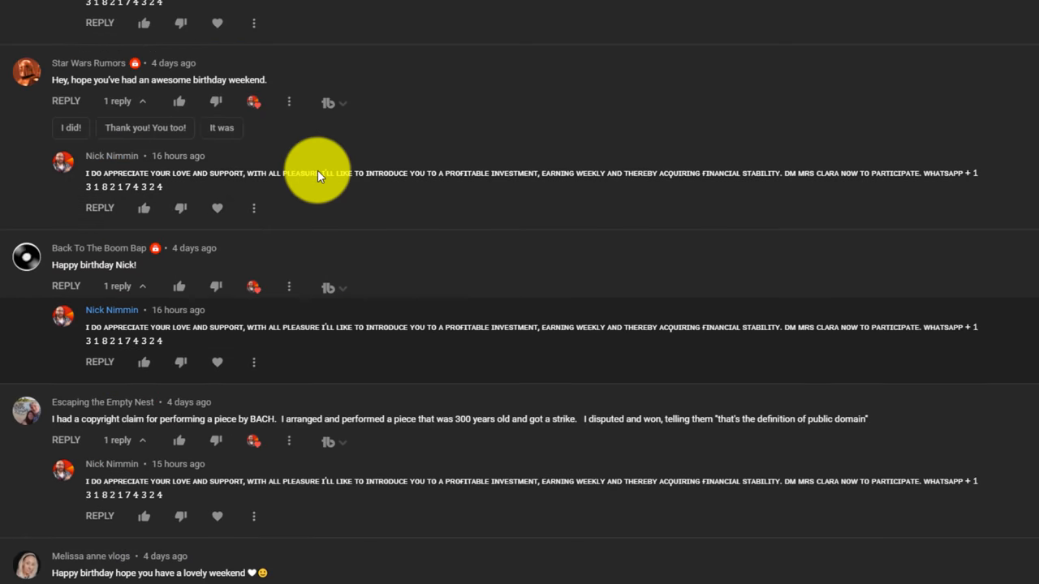
pyautogui.scroll(-3)
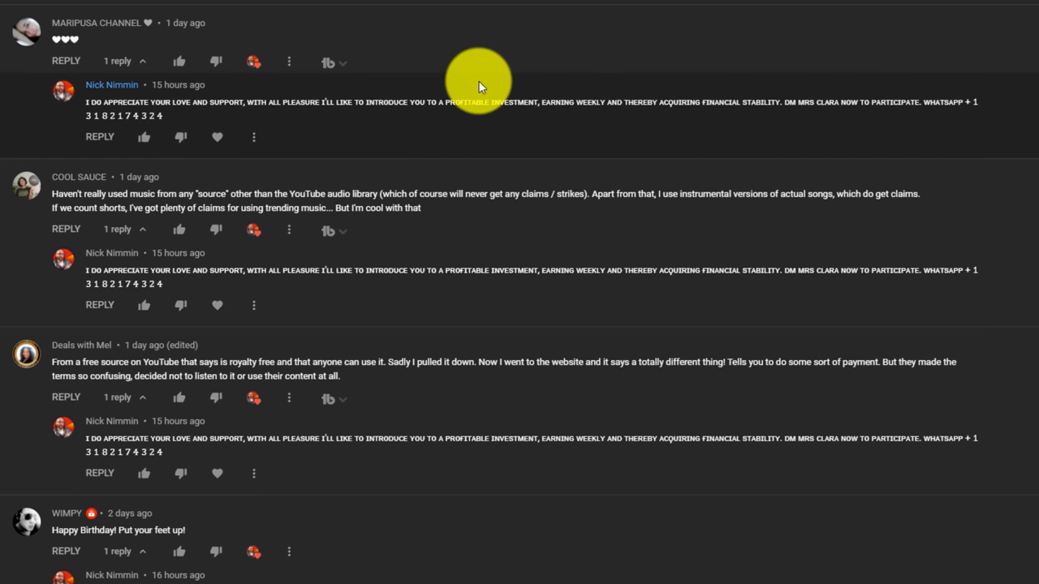
pyautogui.moveTo(254, 142)
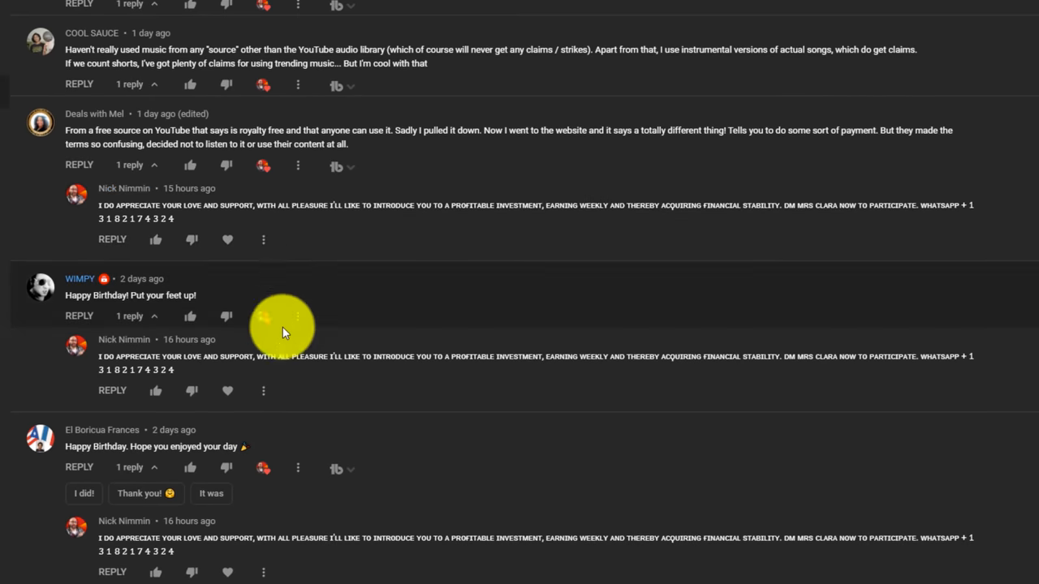
pyautogui.scroll(-3)
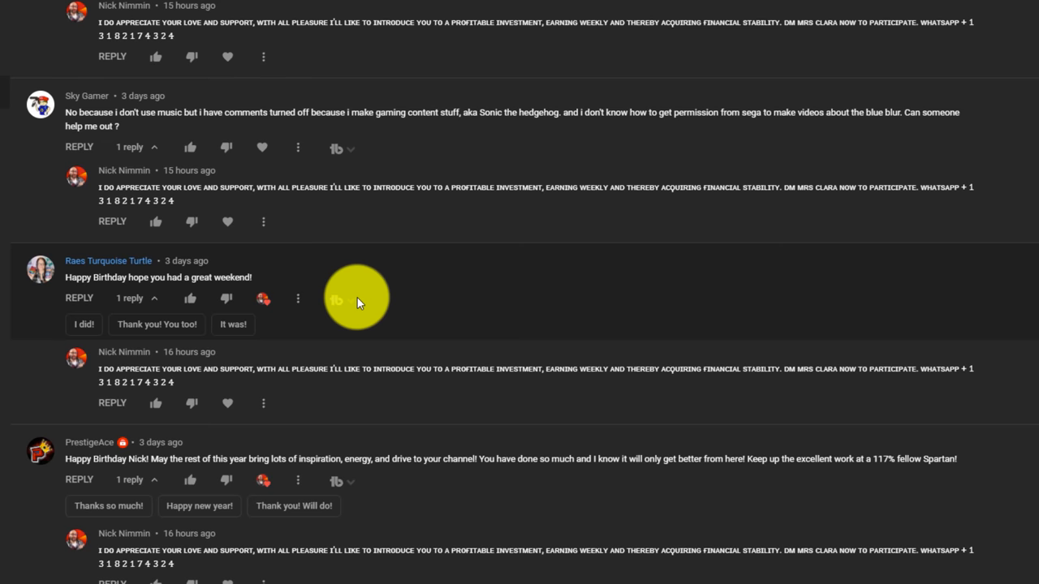
pyautogui.scroll(-3)
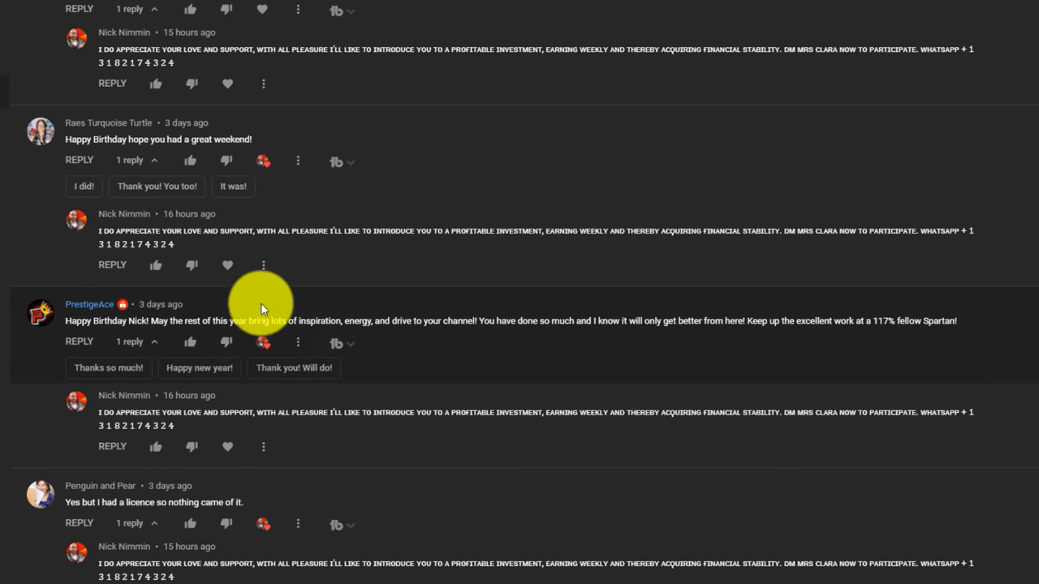
pyautogui.moveTo(263, 264)
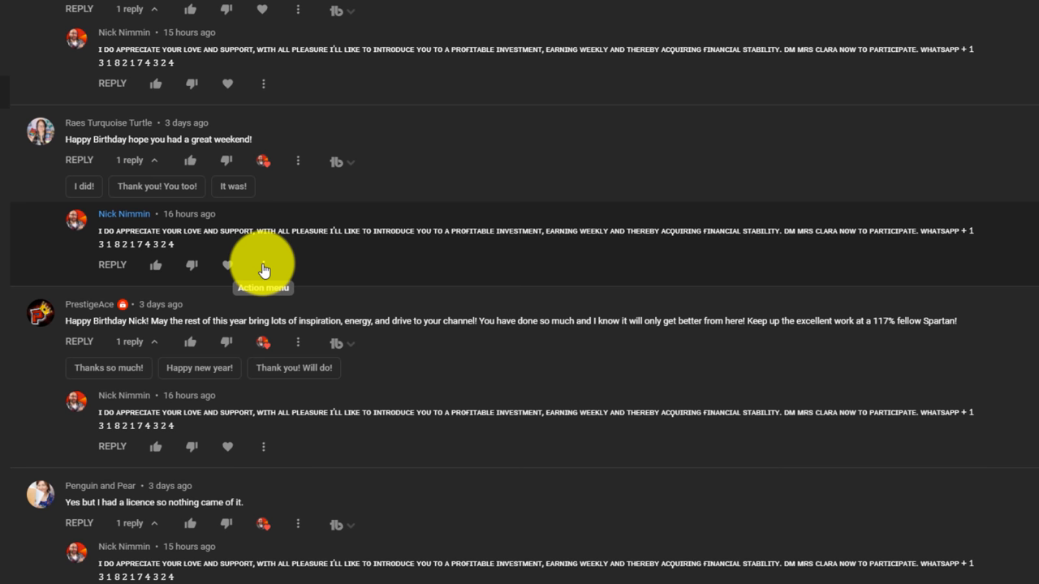
pyautogui.scroll(-3)
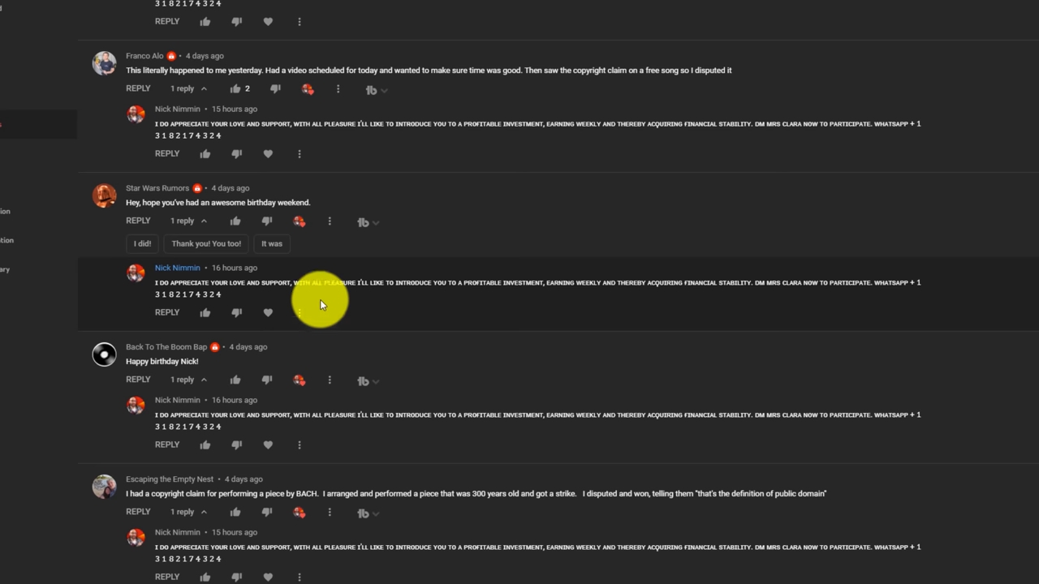
# Step: Report the impersonator's reply under Star Wars Rumors as unwanted commercial content or spam
pyautogui.click(299, 312)
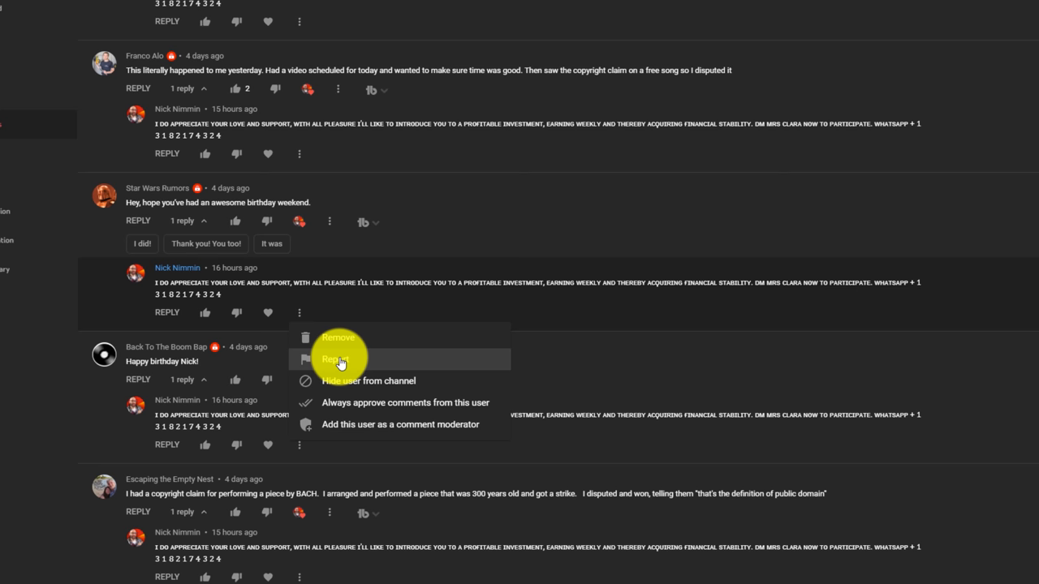
pyautogui.click(336, 359)
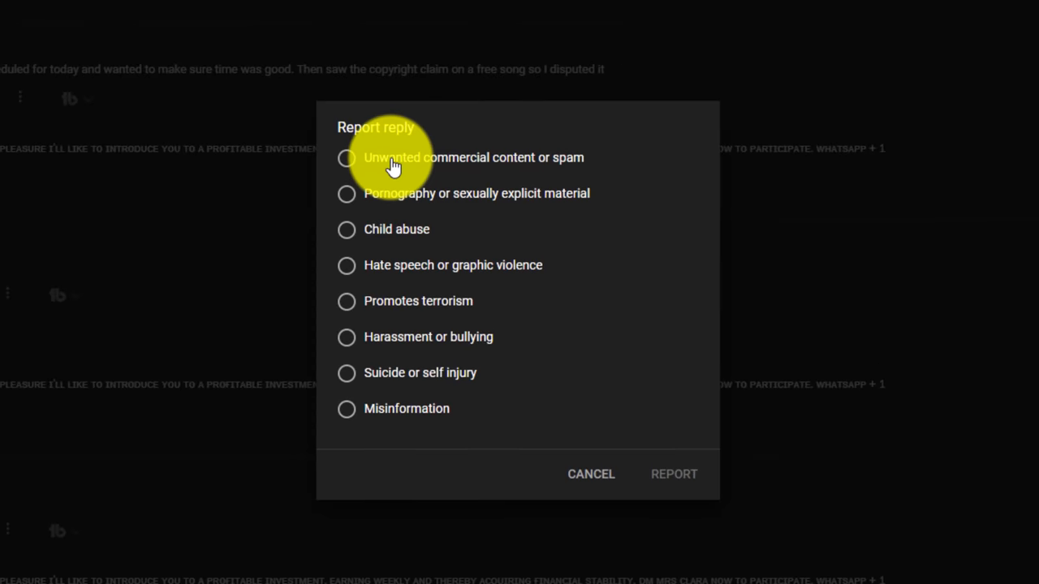
pyautogui.click(346, 158)
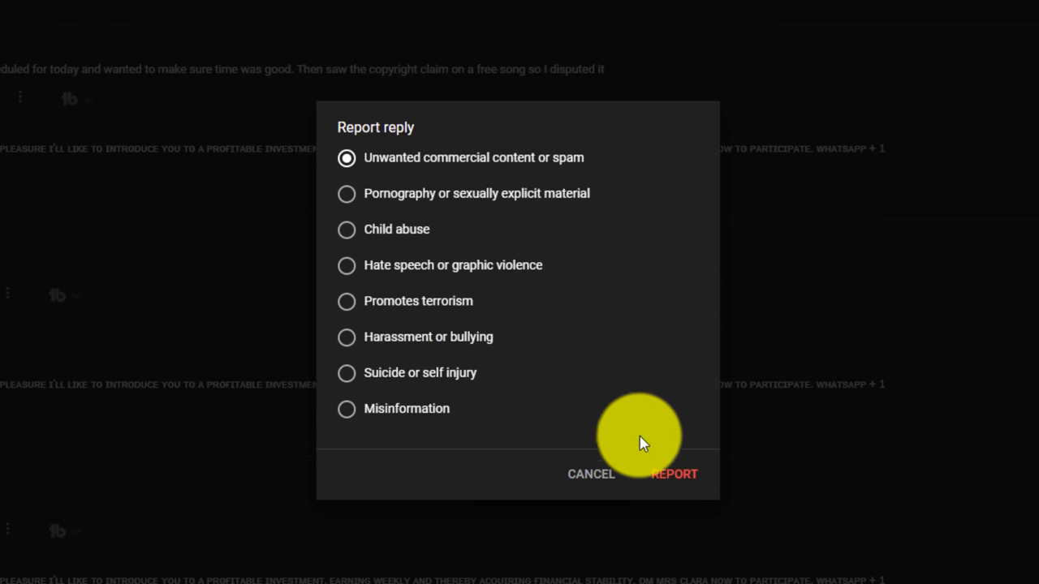
pyautogui.click(591, 474)
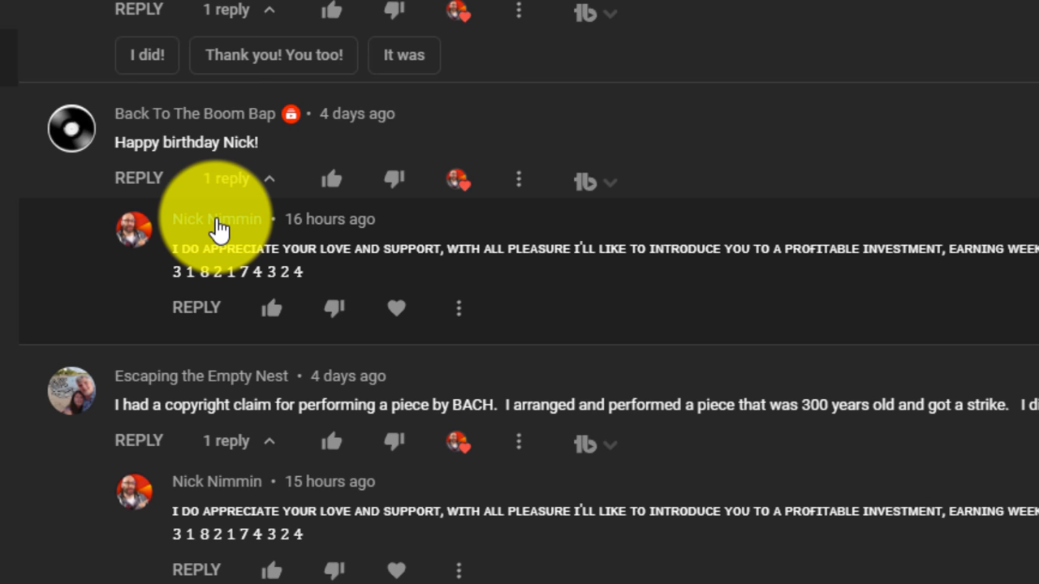
# Step: Open the impersonator's channel page and choose Report user from its flag menu
pyautogui.rightClick(217, 219)
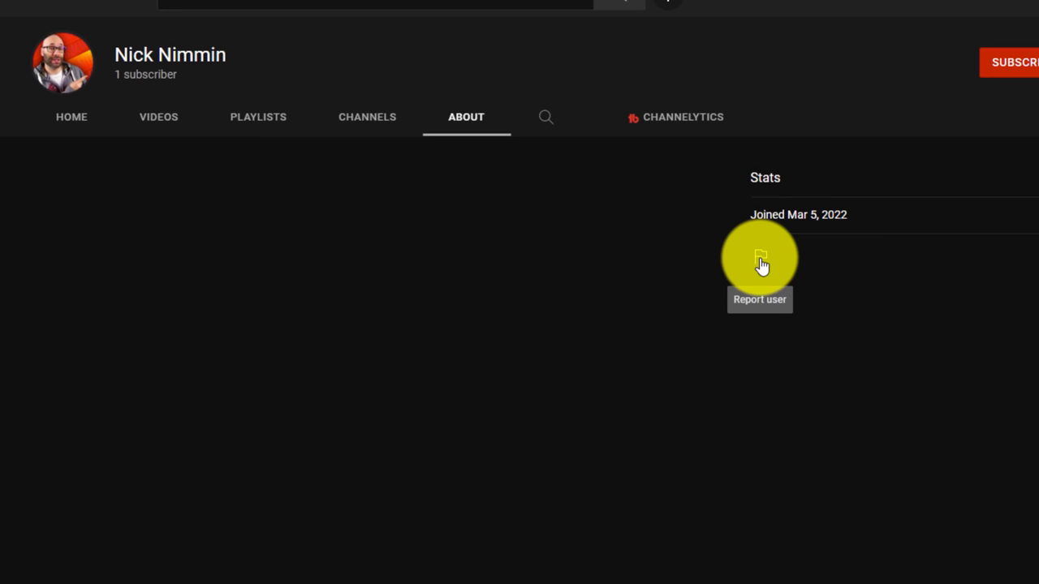
pyautogui.click(760, 257)
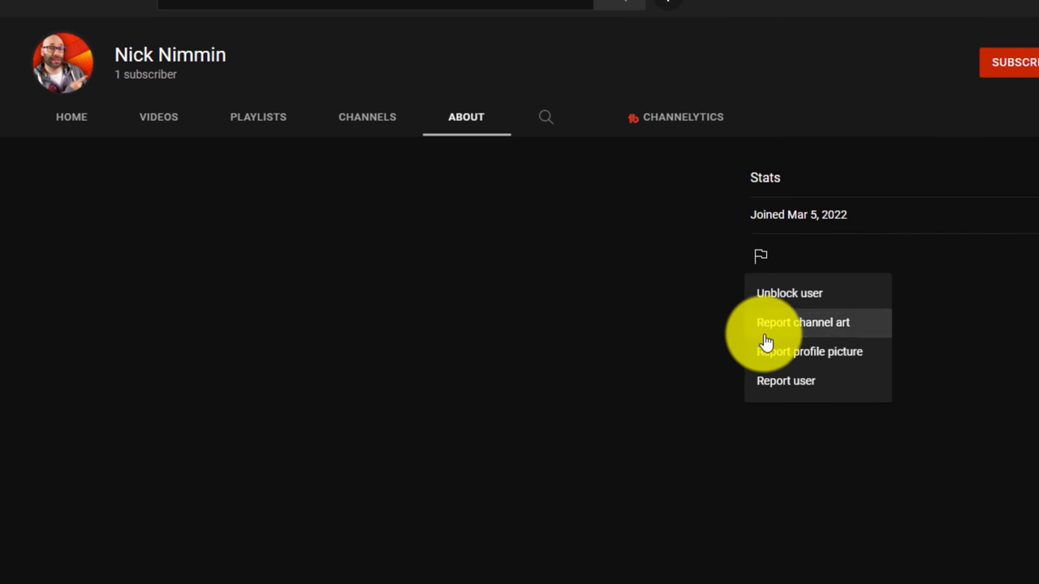
pyautogui.click(785, 380)
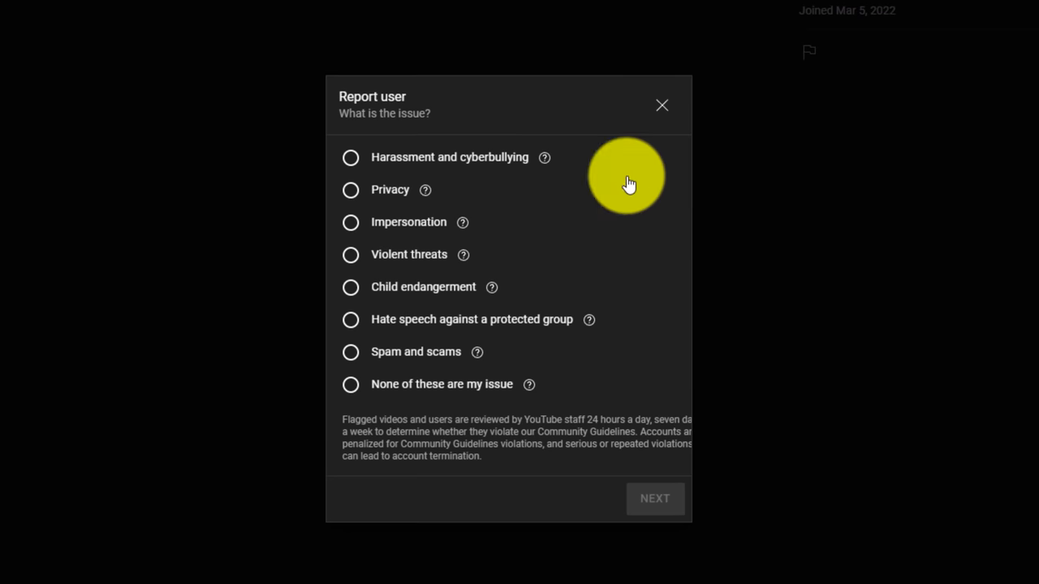
# Step: Mark the report as Impersonation and continue to the additional notes step
pyautogui.click(350, 222)
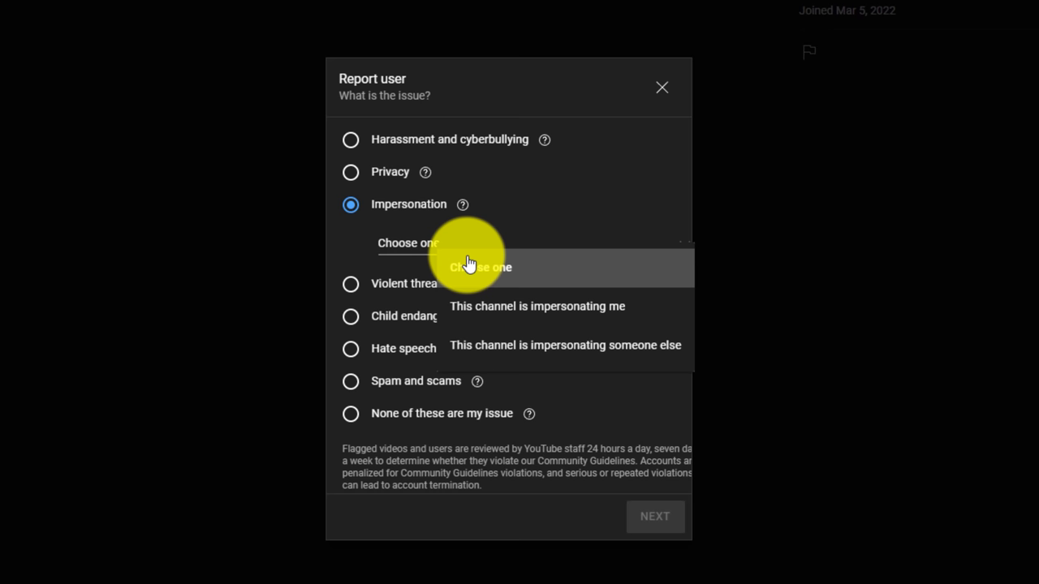
pyautogui.moveTo(551, 316)
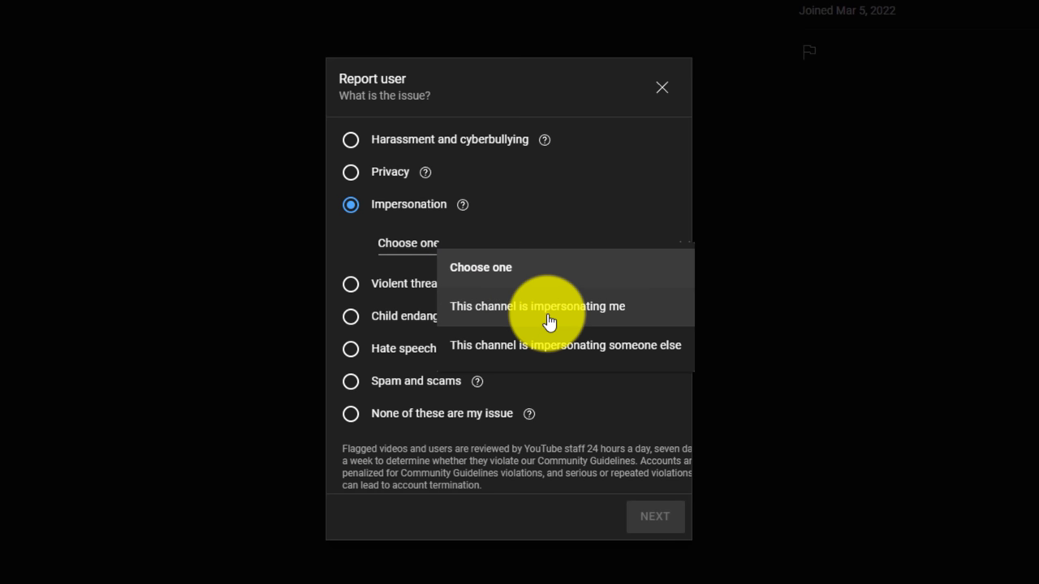
pyautogui.moveTo(572, 363)
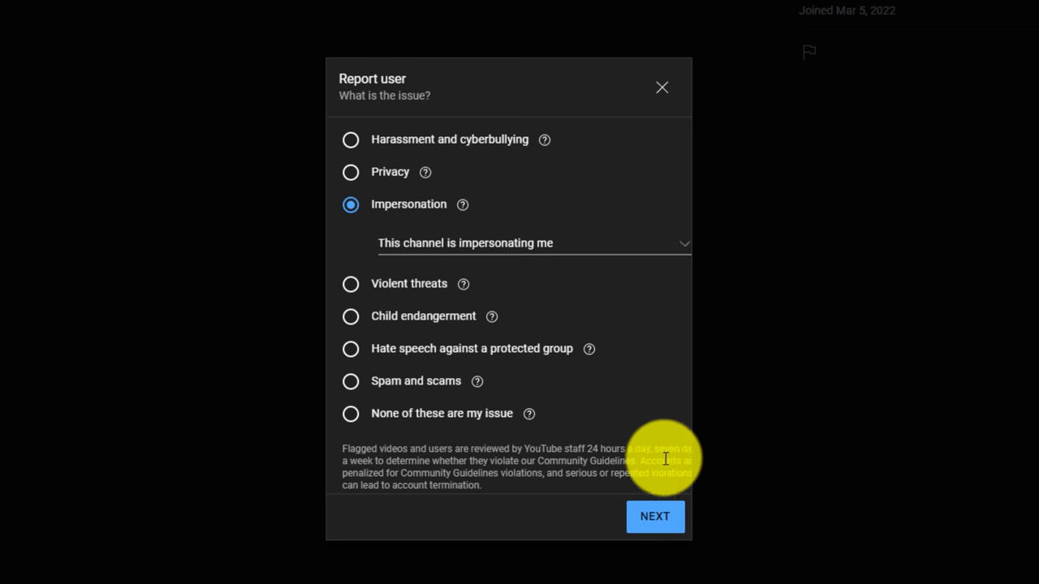
pyautogui.click(655, 516)
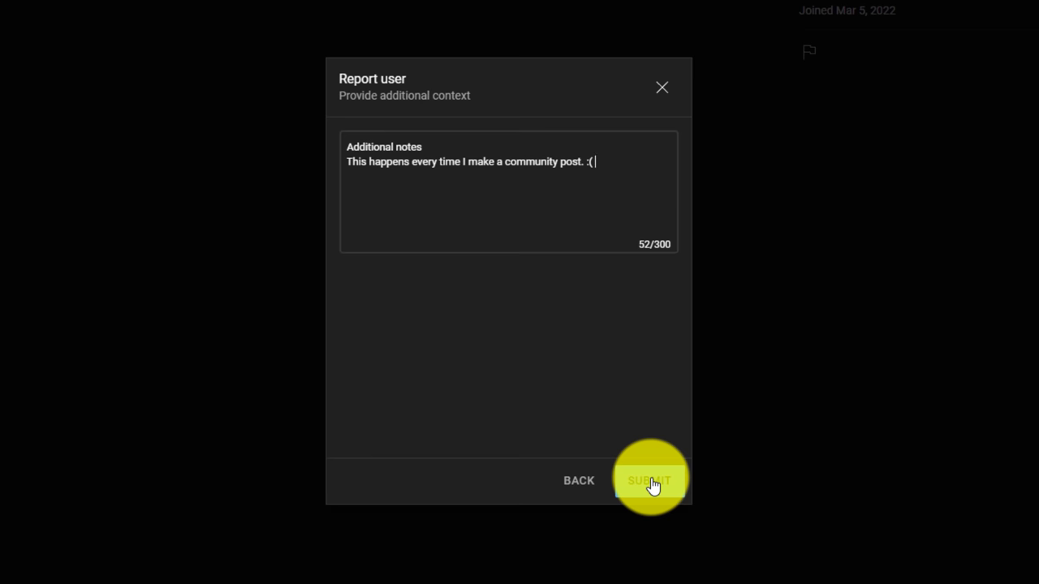